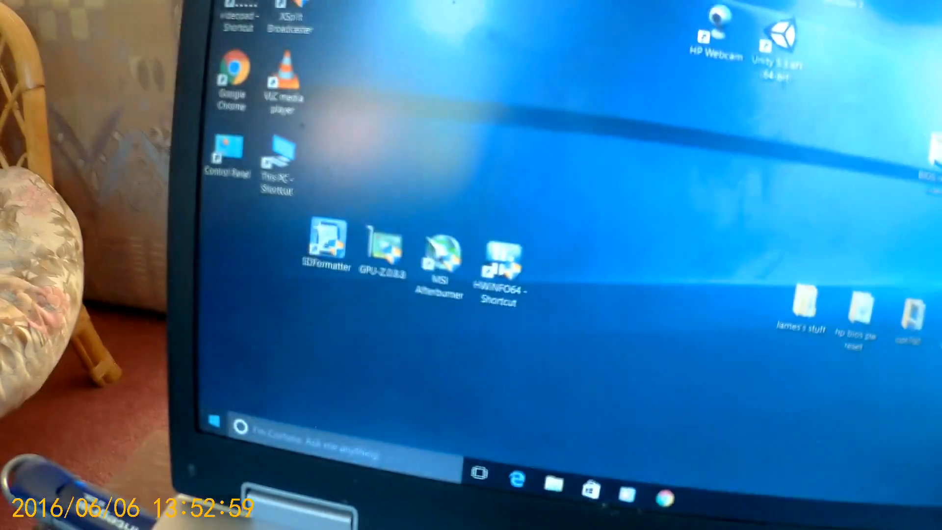
Bring up the Start menu with its app list, tiles and power options from the desktop
click(213, 421)
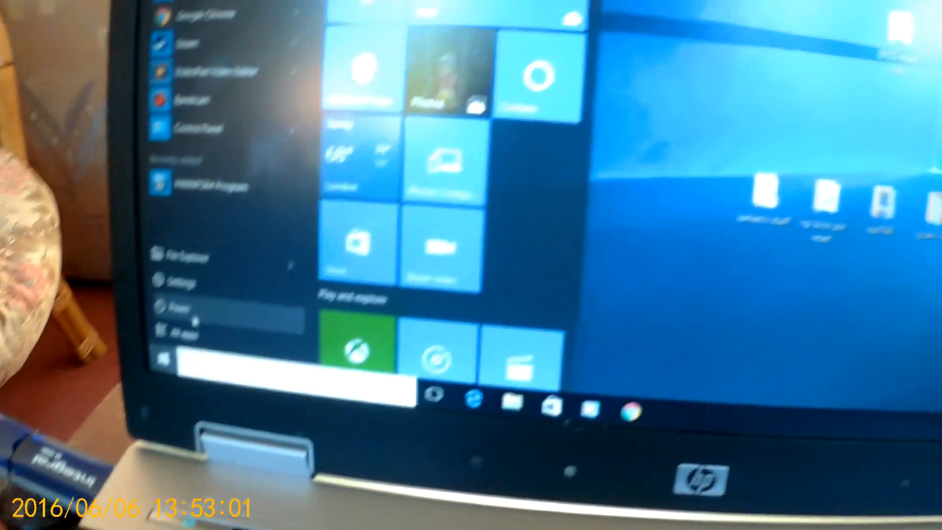